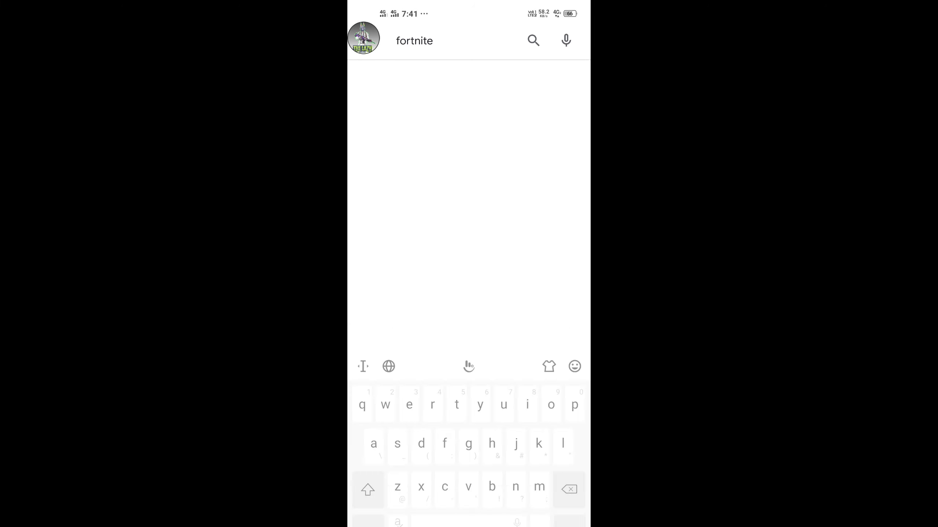
- Return Chrome to its start page with the Google search box focused
click(533, 40)
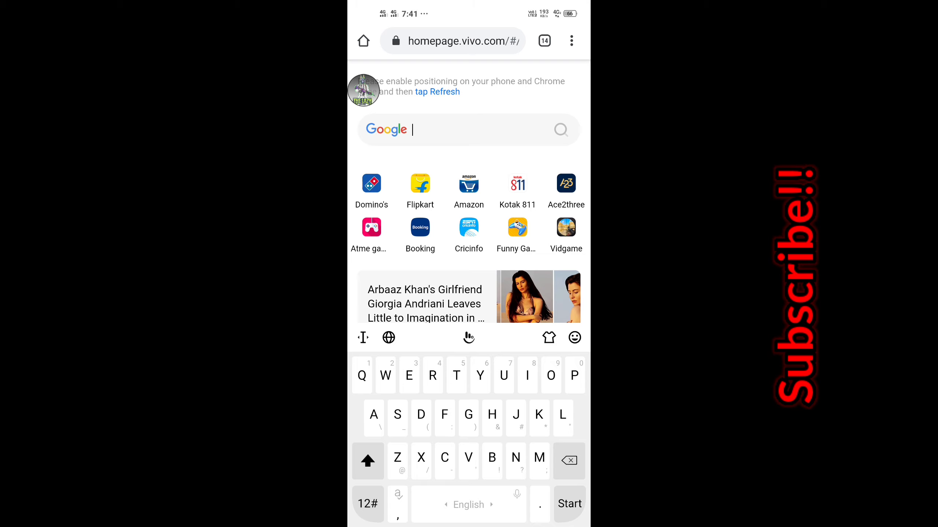
- Search Google for 'Gsmfix' and open the apkfix.net 'Downloads - APK Fix' page
text(Gsmfix)
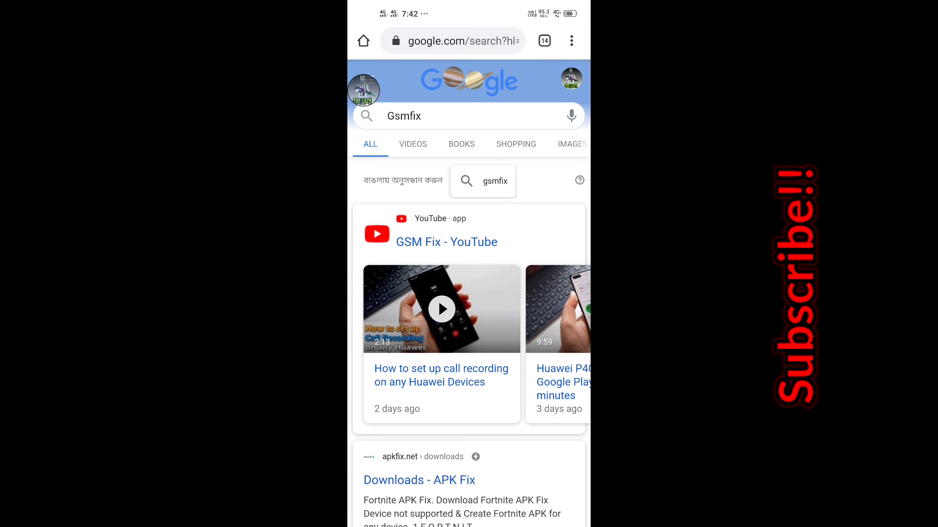
scroll(down, 3)
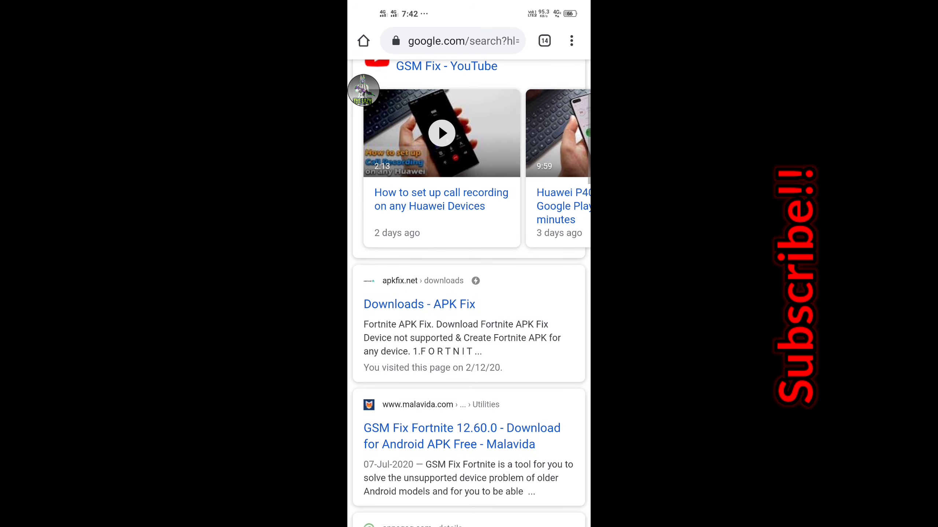
click(419, 304)
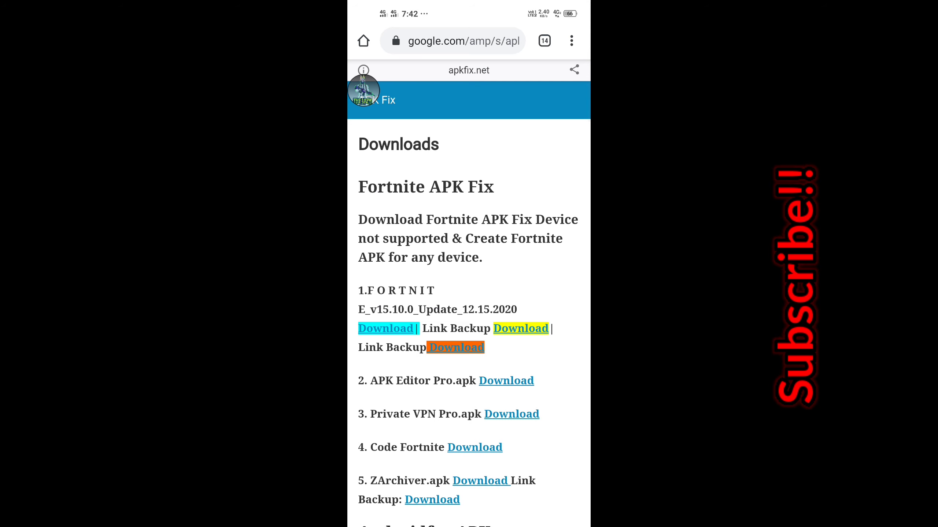
scroll(down, 3)
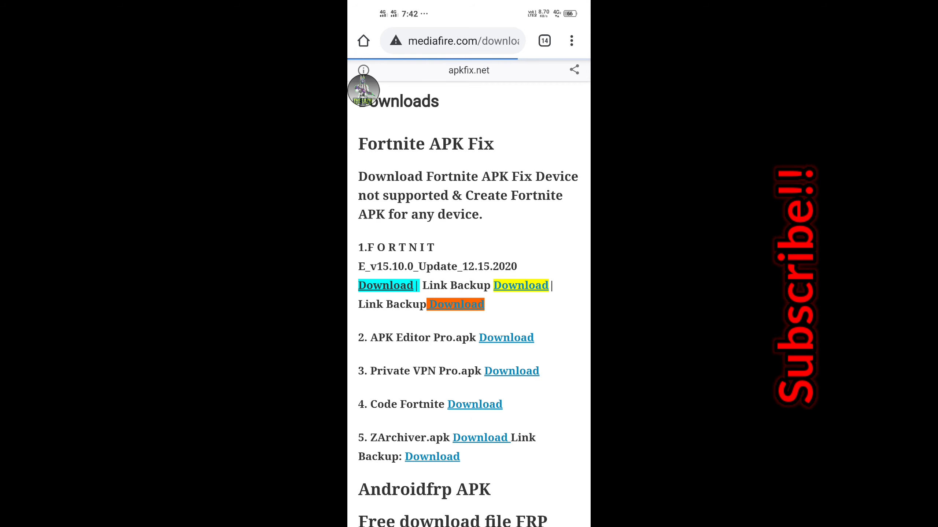
- Download the 181 MB Fortnite v15.10.0 update APK from MediaFire, keeping it despite the warning
click(456, 304)
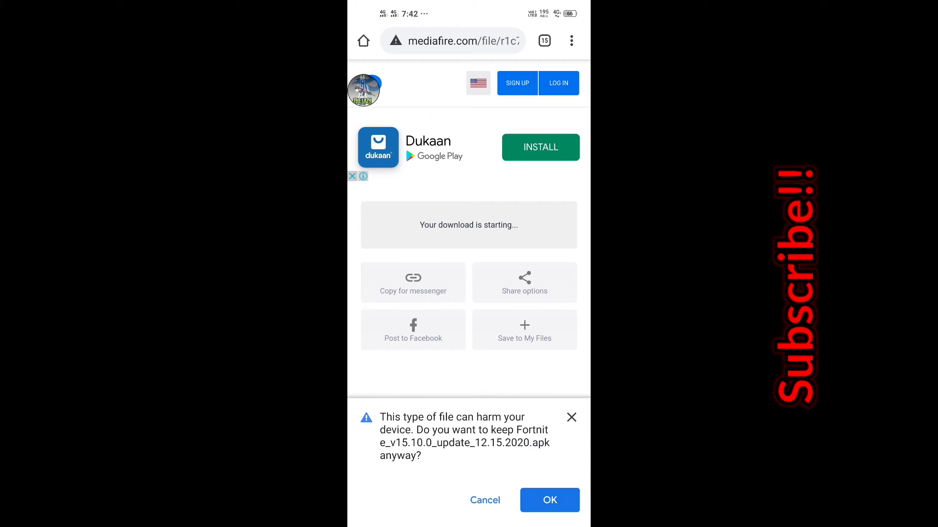
click(550, 500)
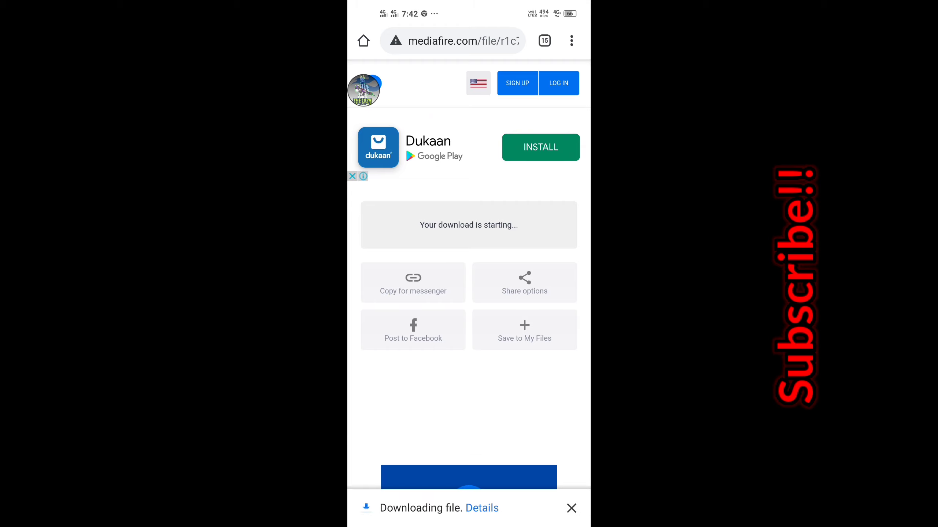
click(481, 508)
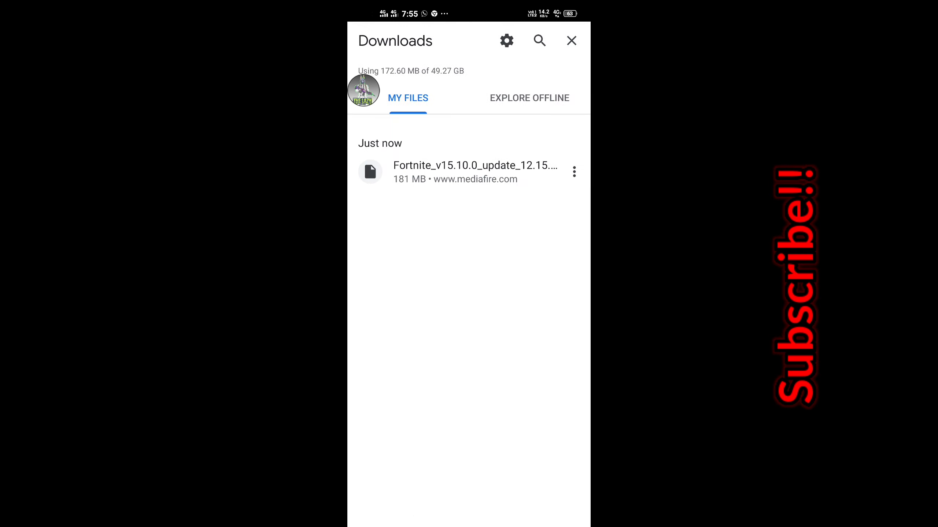
- Allow unknown-source installs, install the Fortnite APK, and launch the app
click(476, 171)
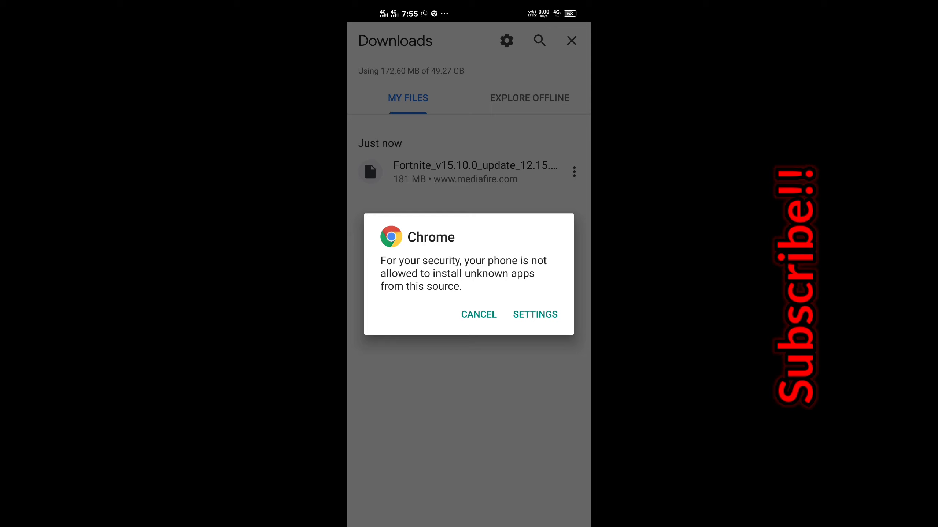
click(535, 314)
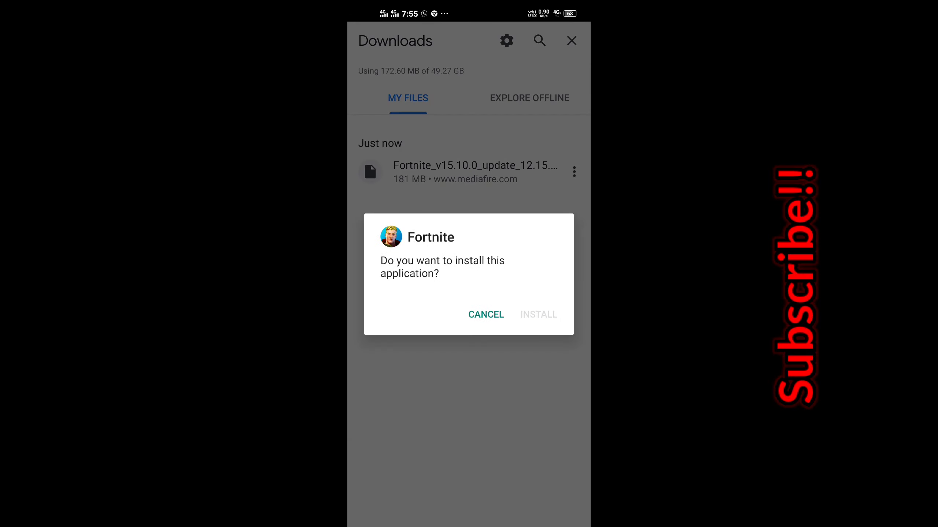
click(538, 314)
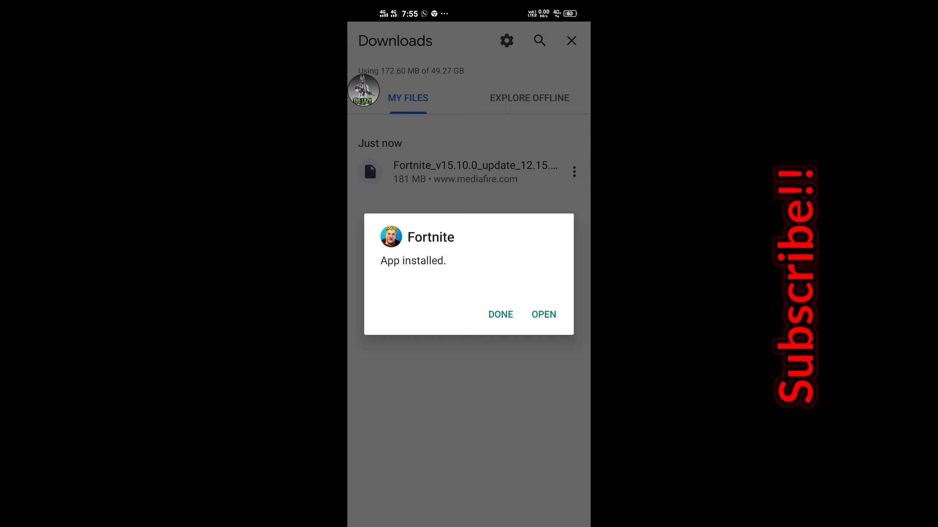
click(543, 315)
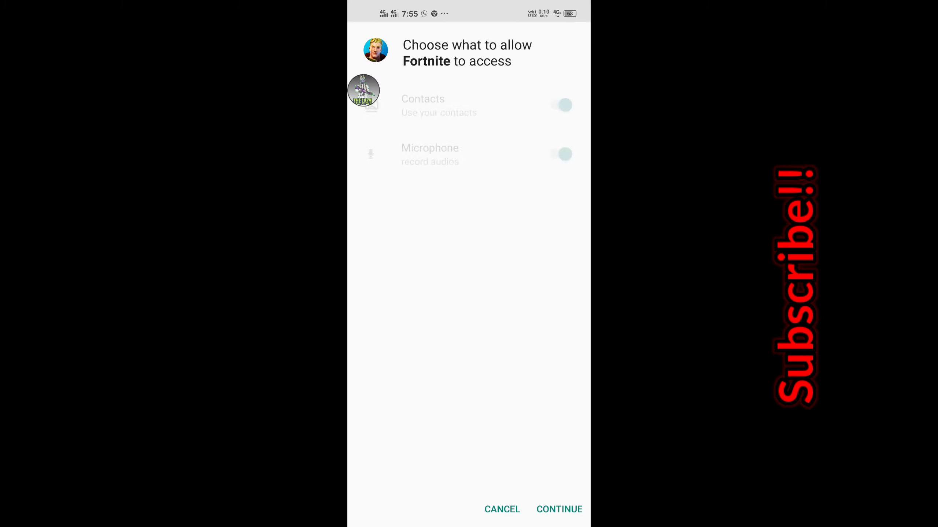
- Accept the permissions screen and sign into the Epic Games account
click(559, 509)
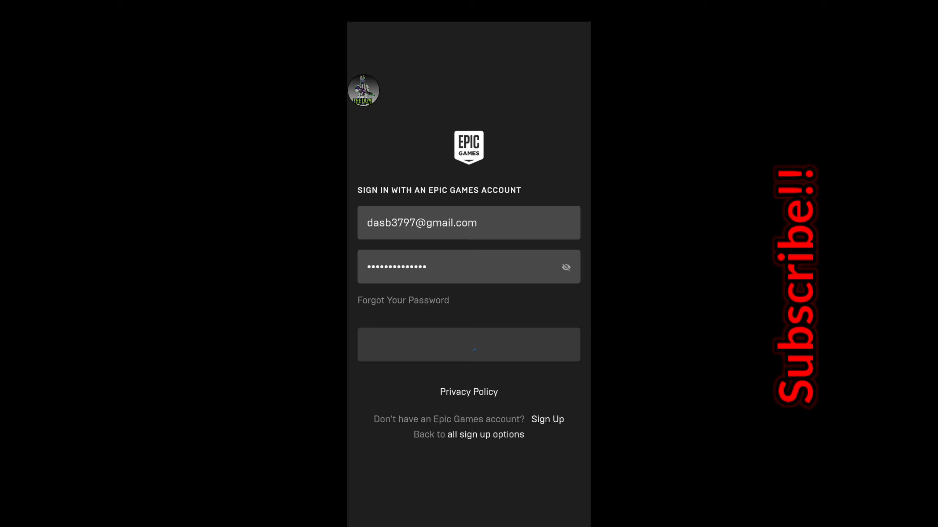
click(468, 345)
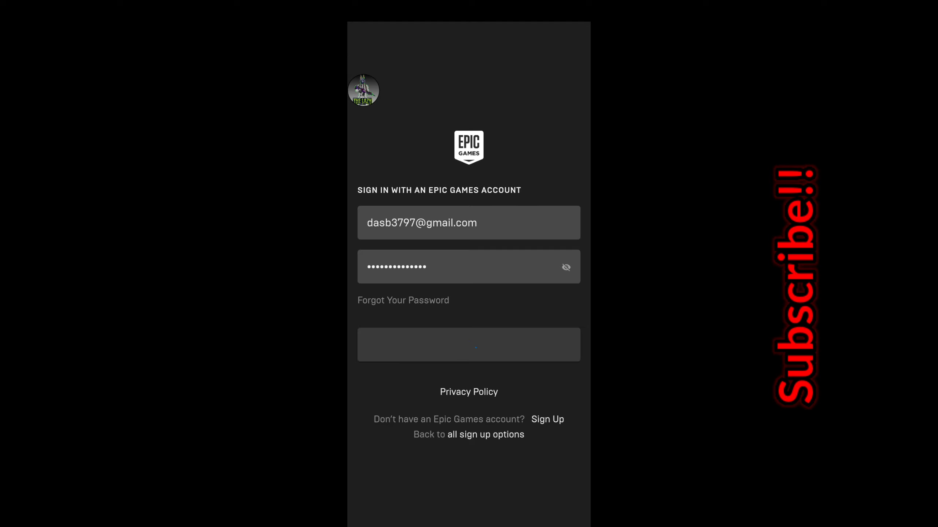
click(469, 344)
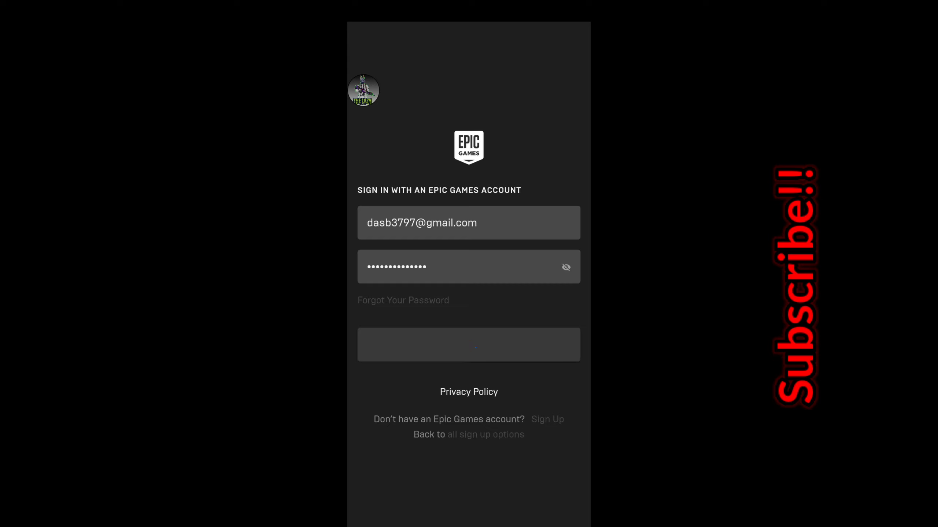
click(468, 345)
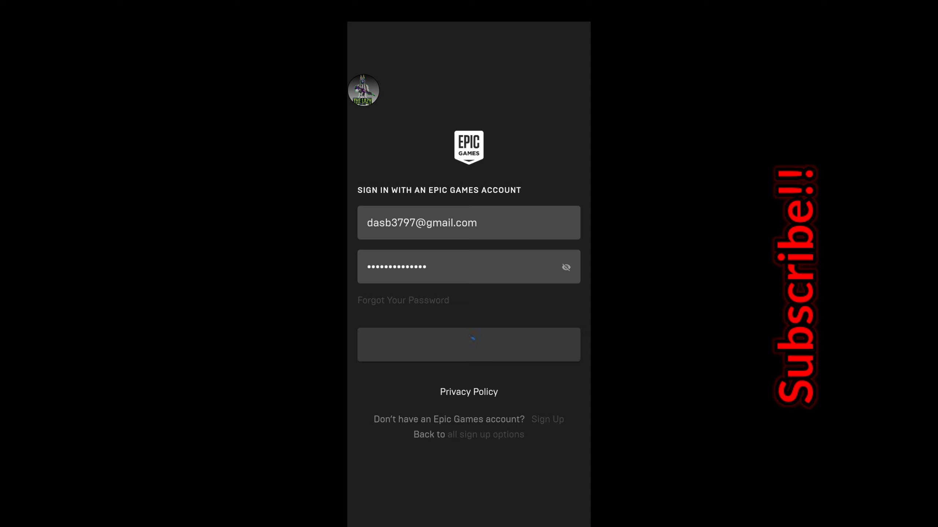
click(469, 344)
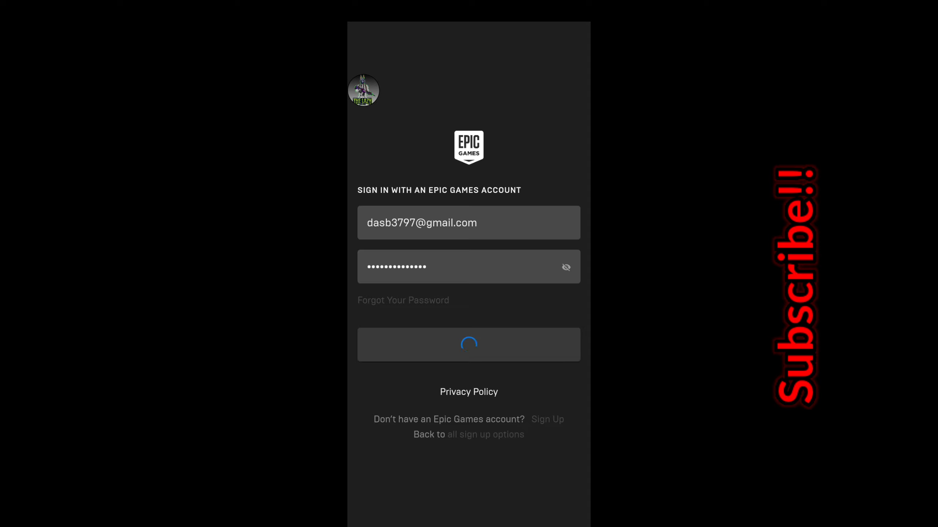
click(469, 345)
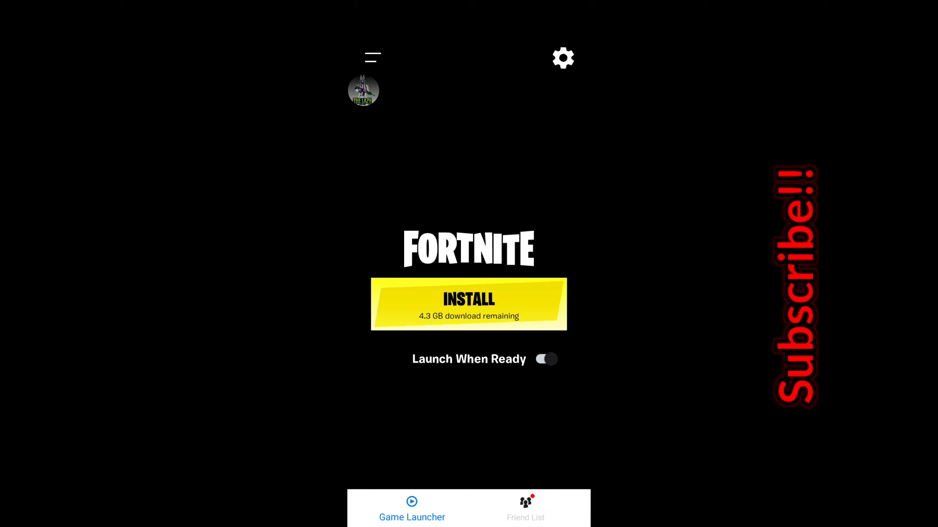
- Enable Launch When Ready, start the 4.3 GB install, and check progress in Downloads & Storage
click(546, 359)
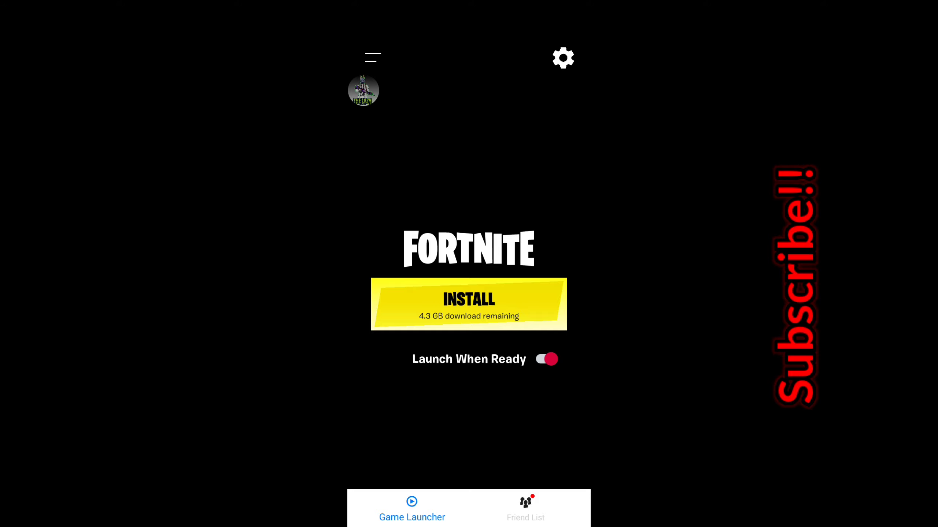
click(363, 90)
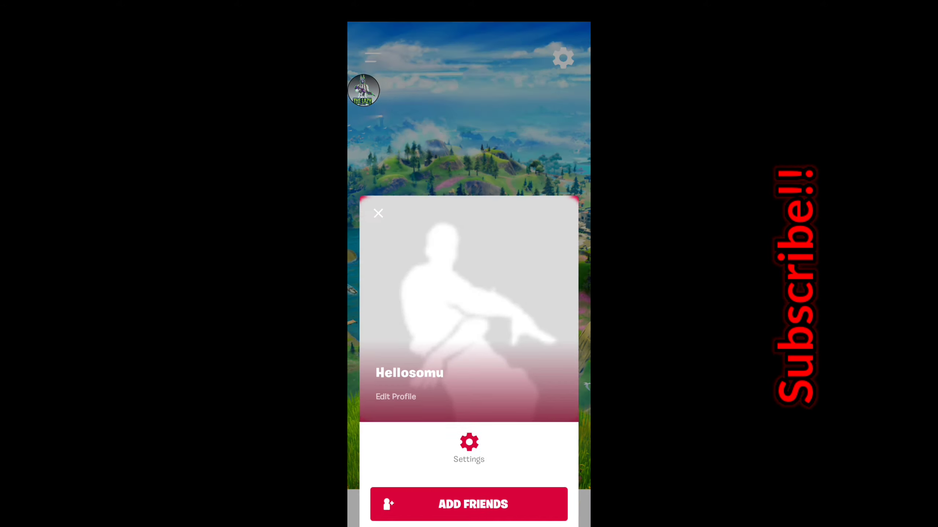
click(378, 214)
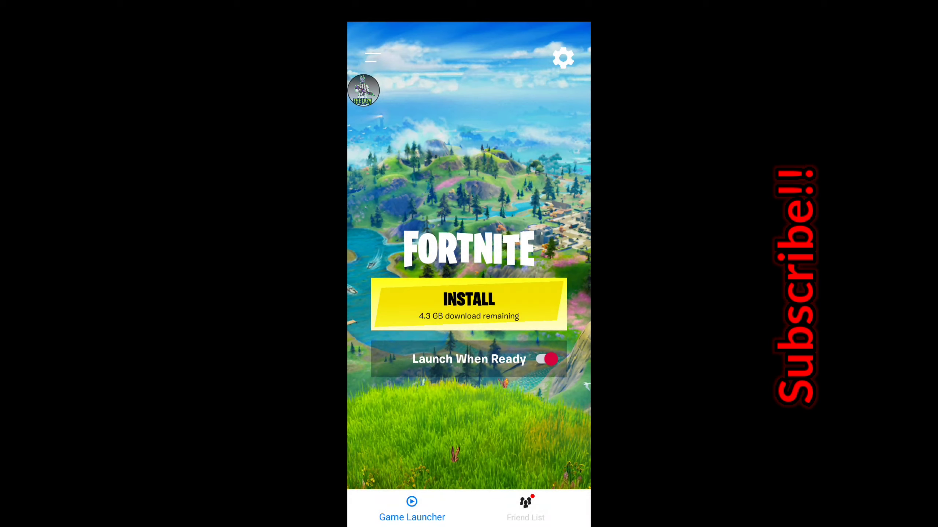
click(469, 301)
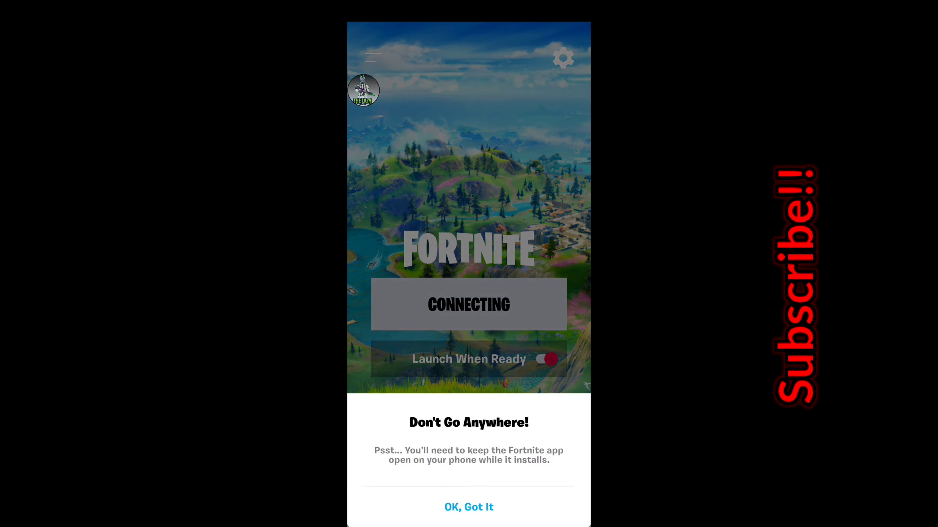
click(468, 507)
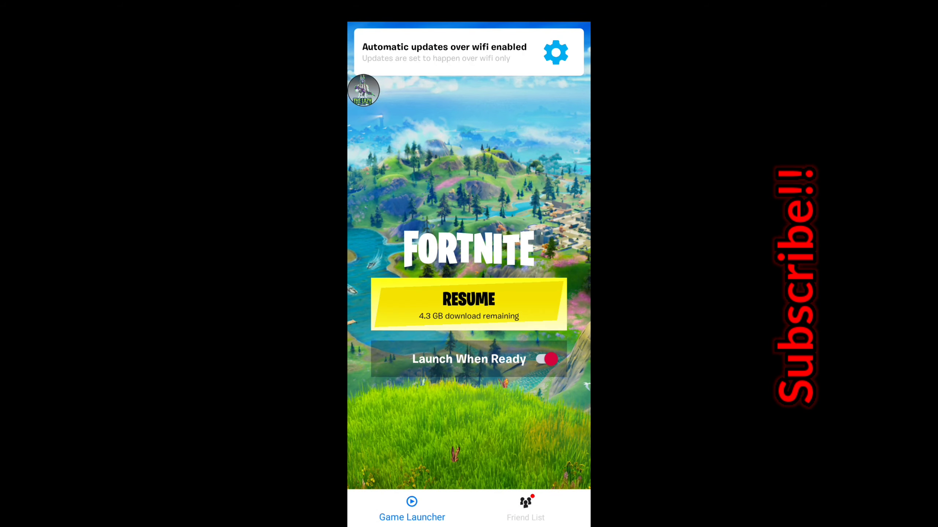
click(468, 305)
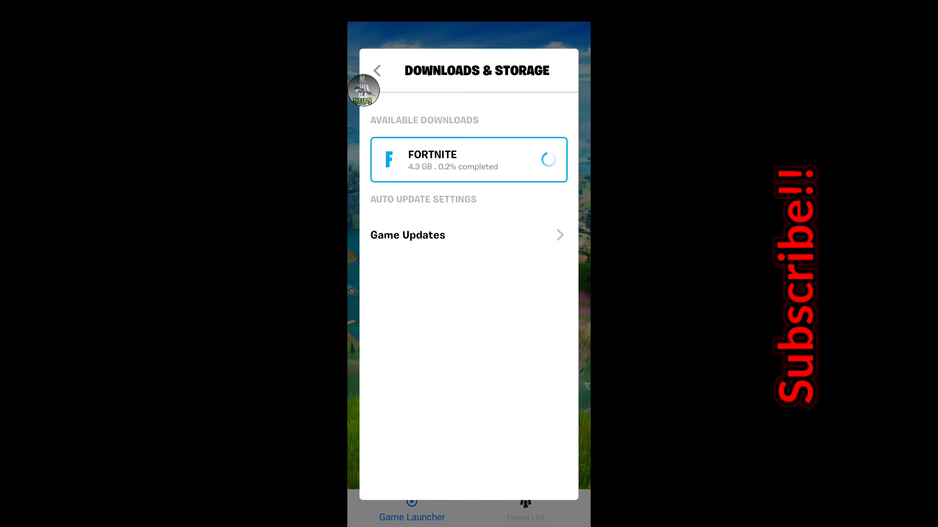
- Leave Downloads & Storage and reopen the account profile panel
click(378, 70)
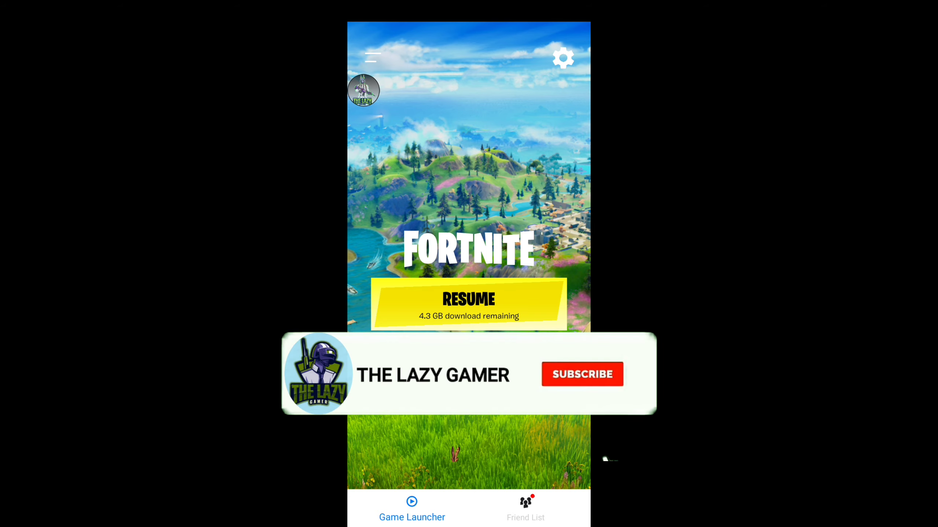
click(582, 374)
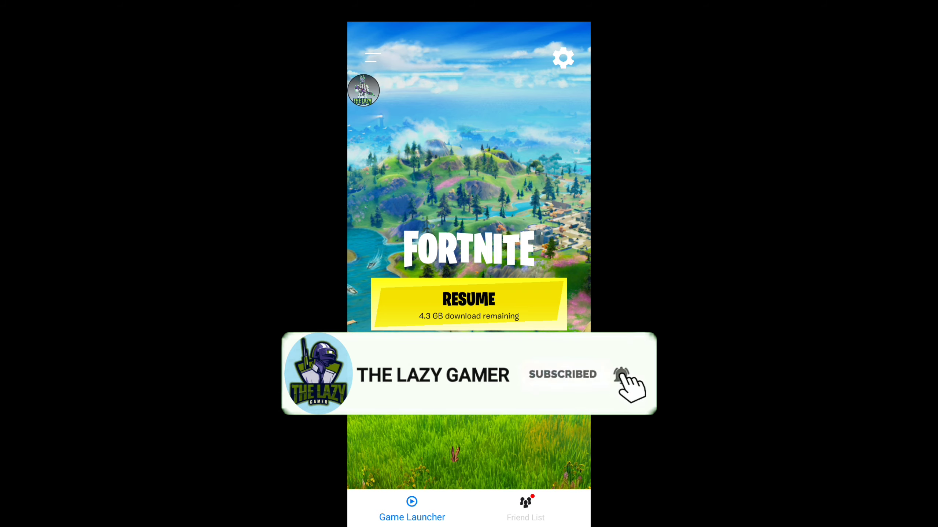
click(364, 90)
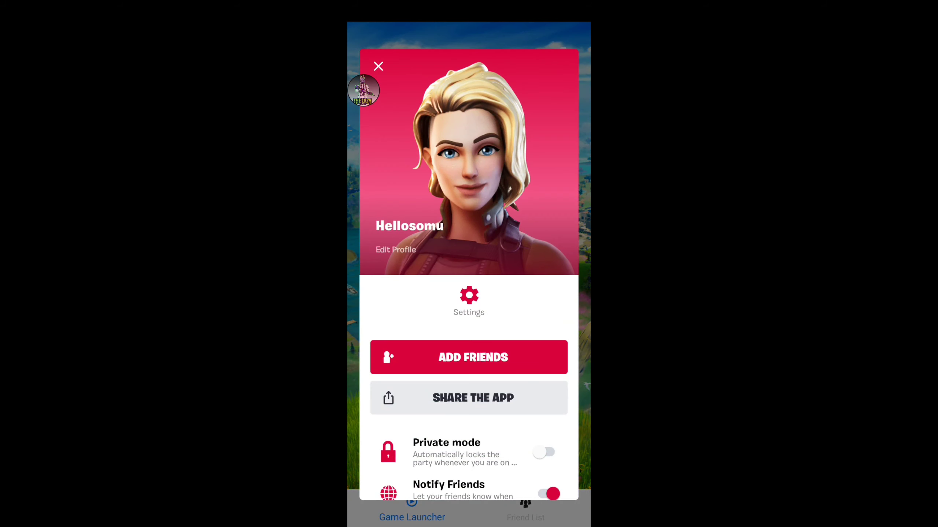